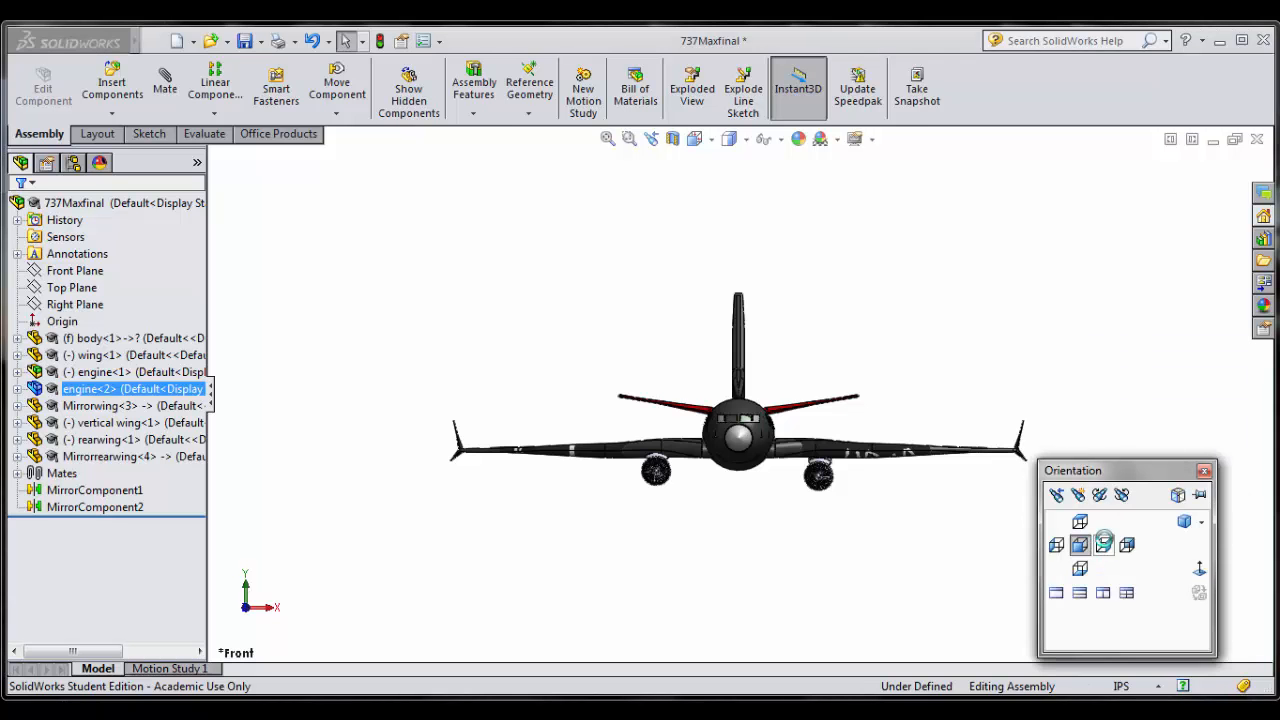
Switch the Orientation dialog from Front view to the Right side view of the aircraft
click(1104, 548)
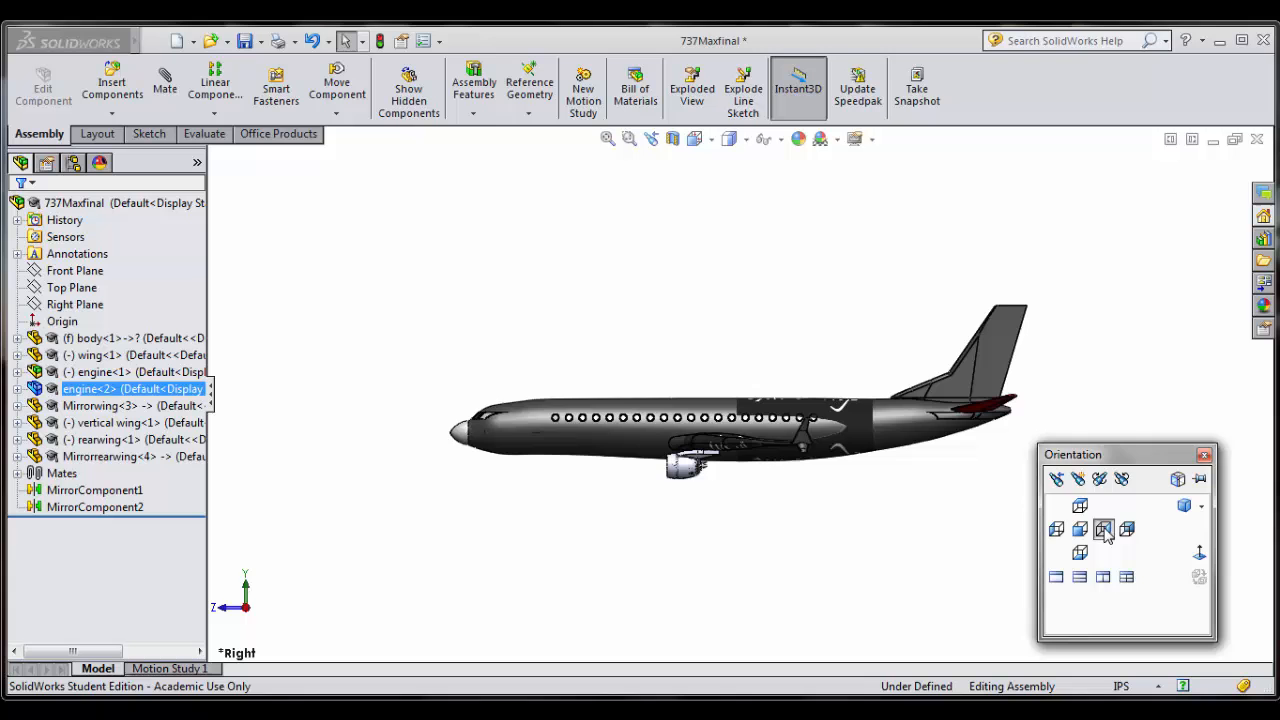
click(1104, 528)
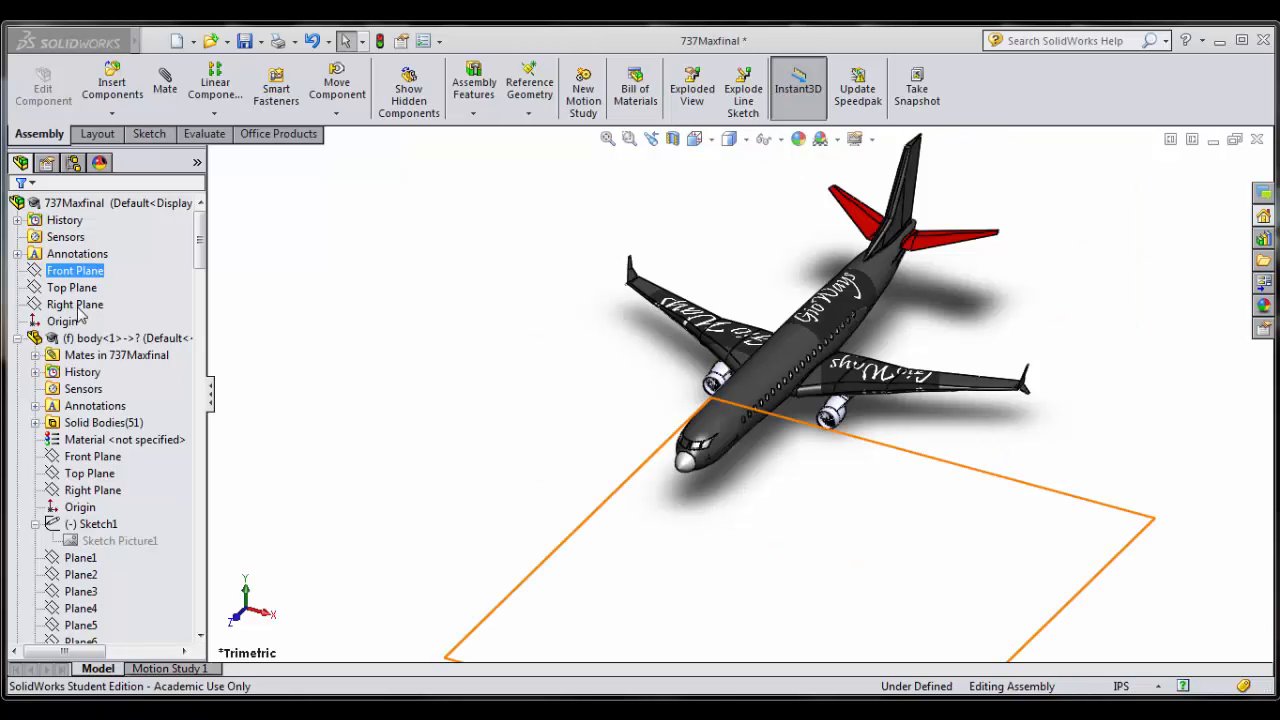
Expand the body component in the design tree to show its planes and Sketch1
click(80, 624)
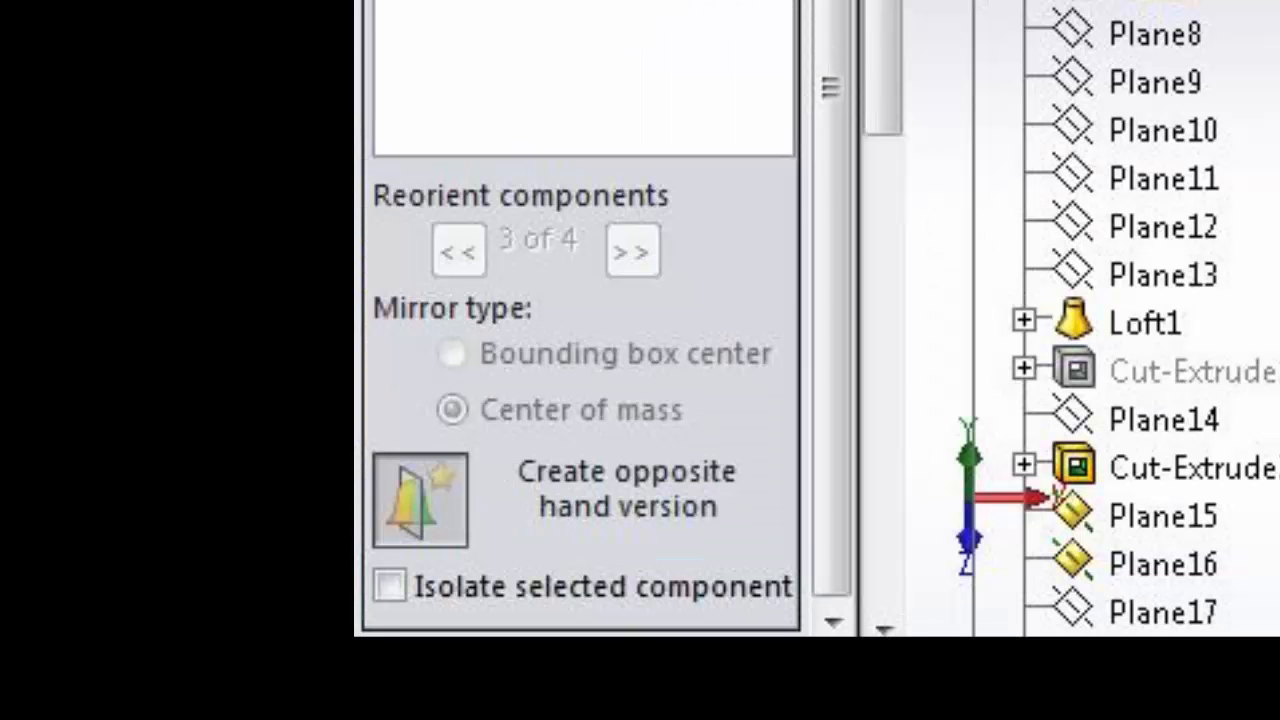
Create an opposite-hand version of the rear wing as a new file prefixed Mirror
click(420, 504)
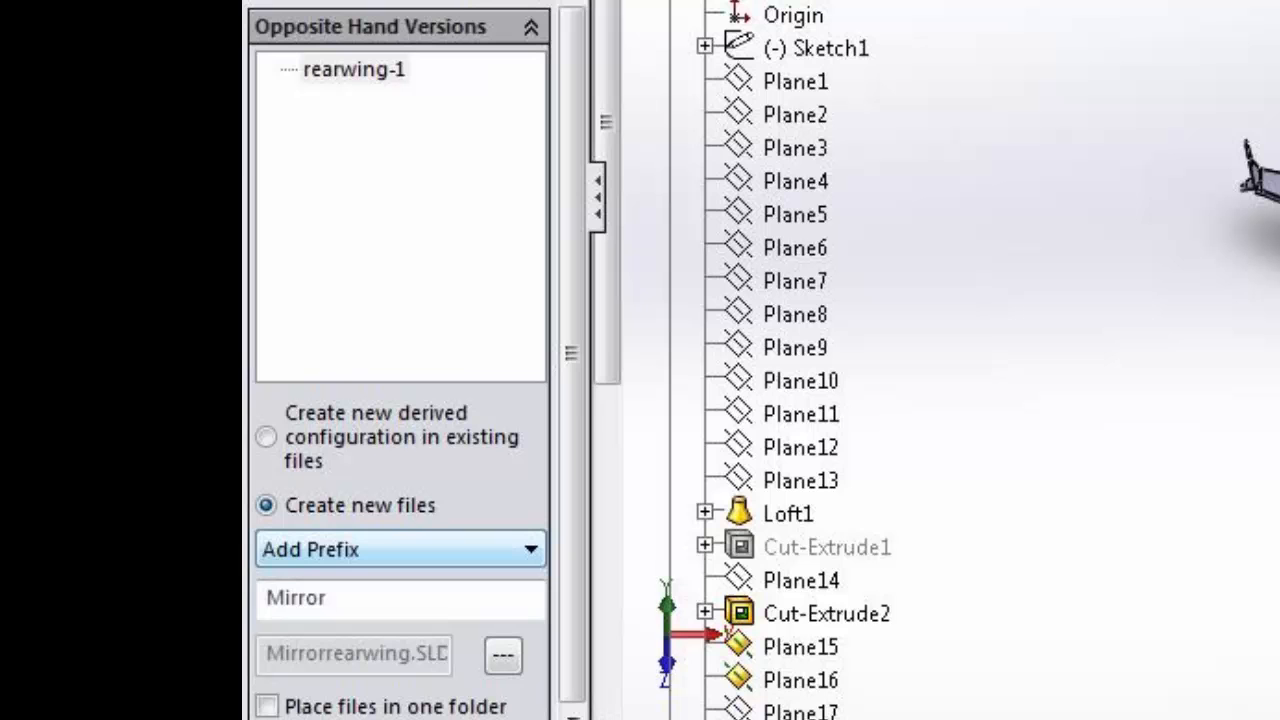